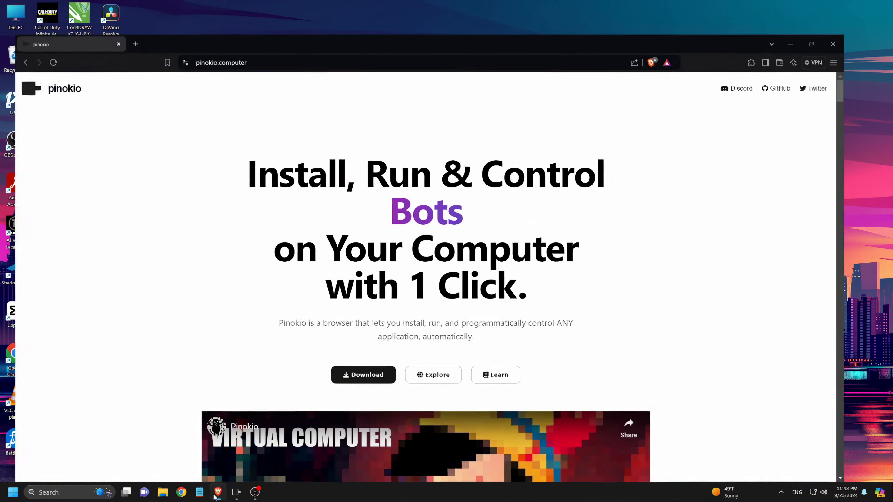
Step: Download the Pinokio 2.15.1 Windows zip from the website's Windows install guide
left_click(433, 375)
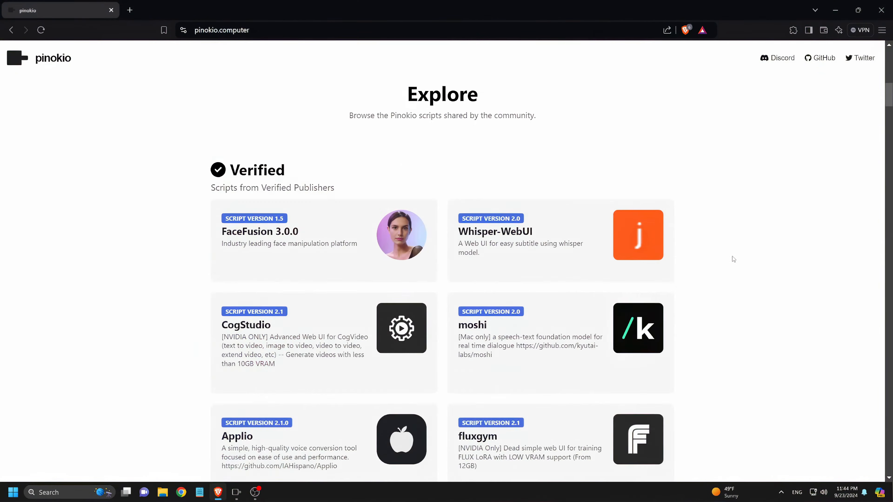
scroll("down", 3)
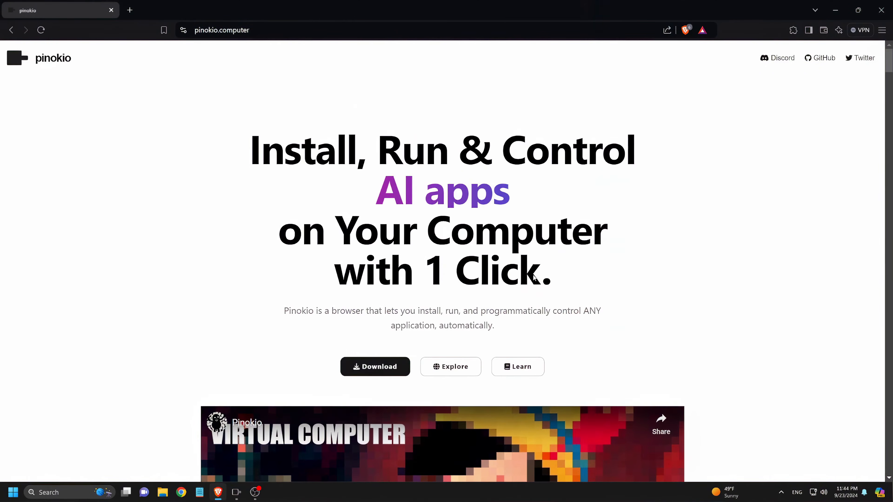
left_click(375, 366)
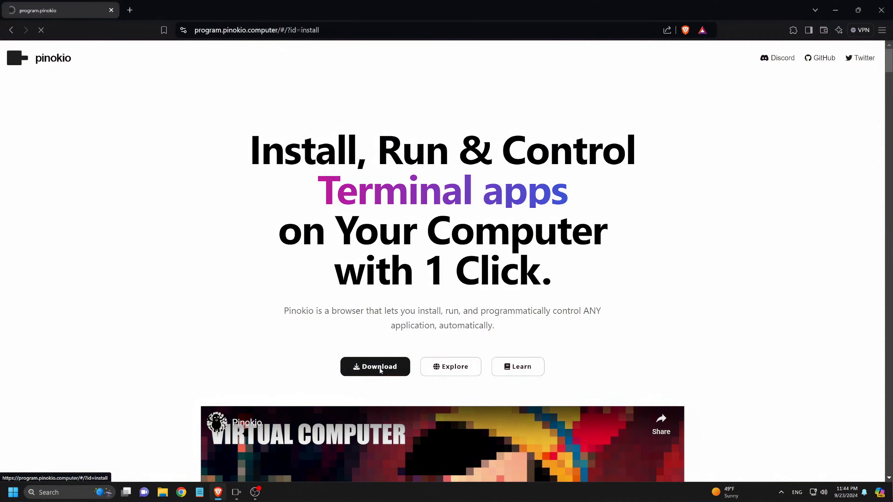
left_click(374, 366)
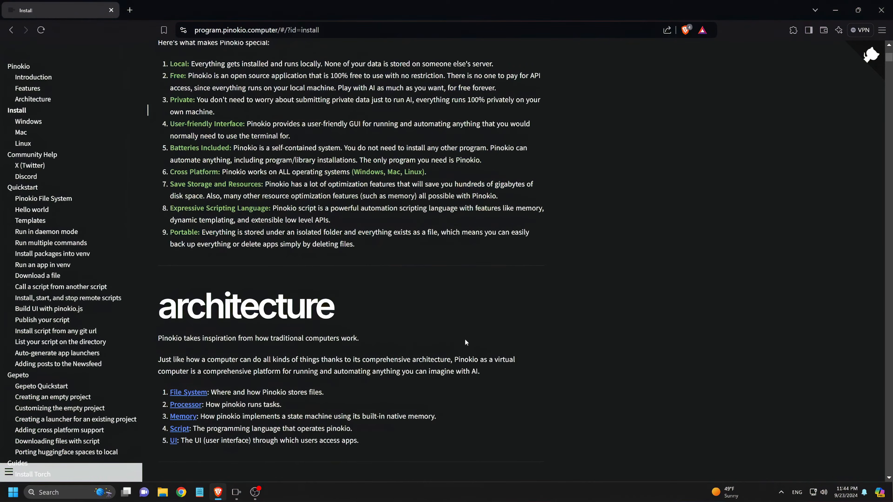
scroll("down", 3)
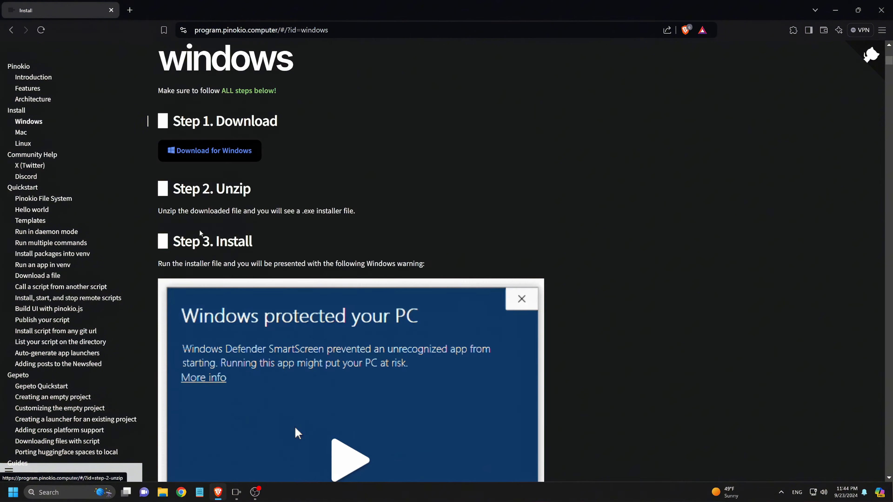
left_click(209, 150)
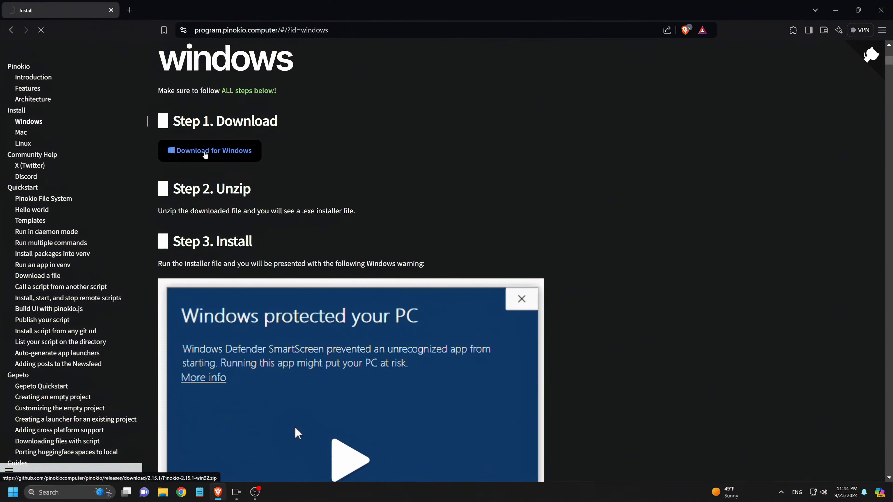
left_click(209, 150)
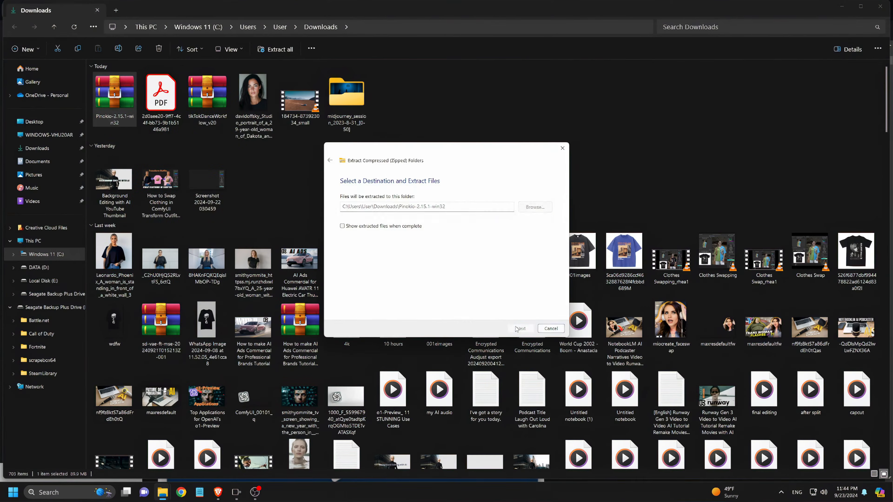
Step: Extract the zip and run Pinokio Setup 2.15.1 from the Pinokio-2.15.1-win32 folder
left_click(520, 328)
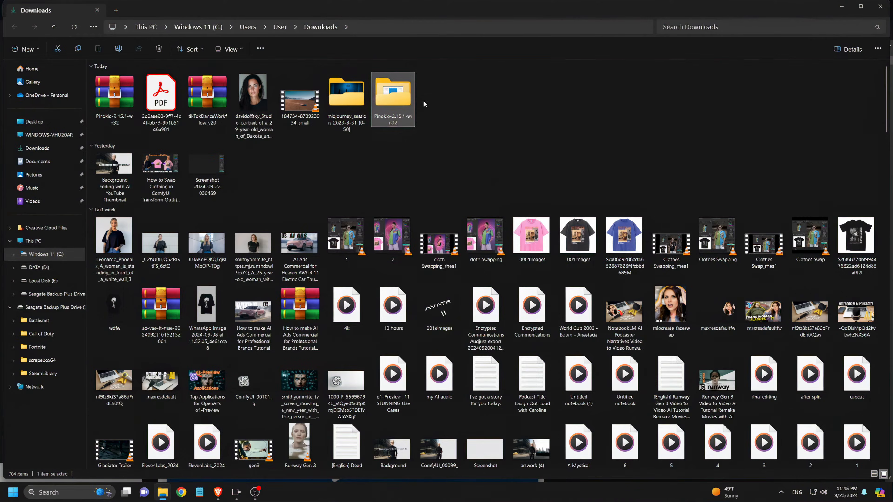
double_click(392, 94)
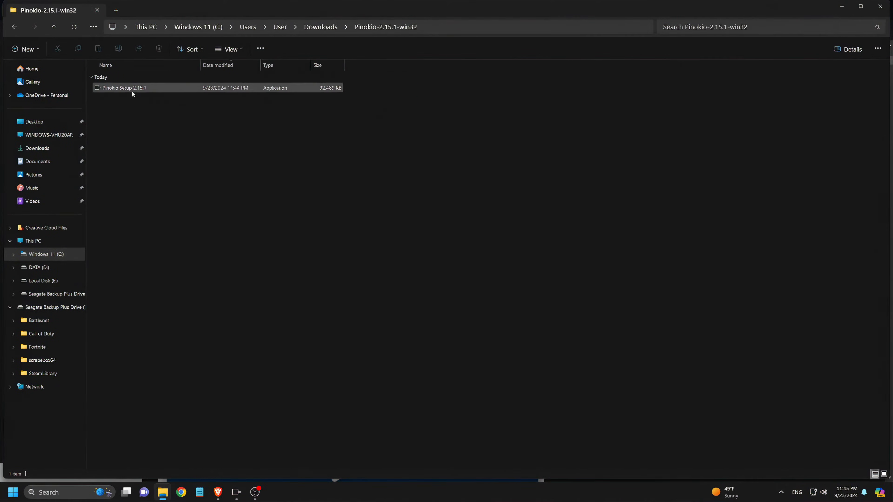
mouse_move(152, 90)
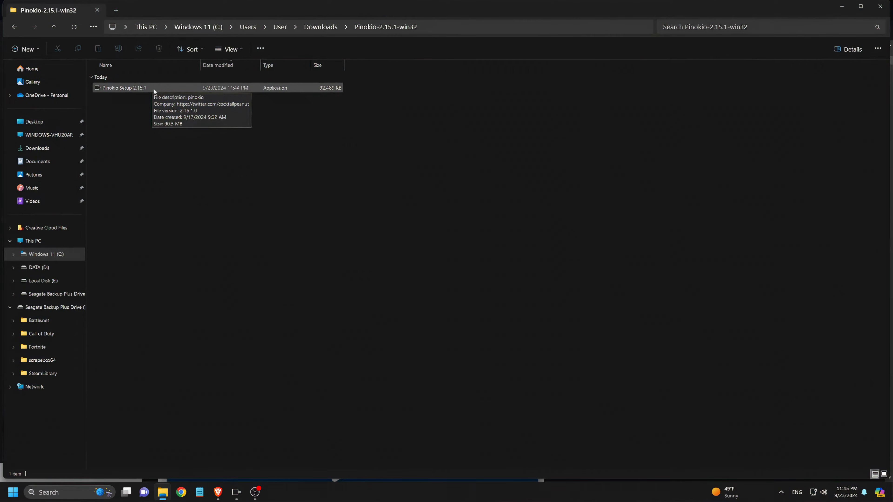
double_click(124, 88)
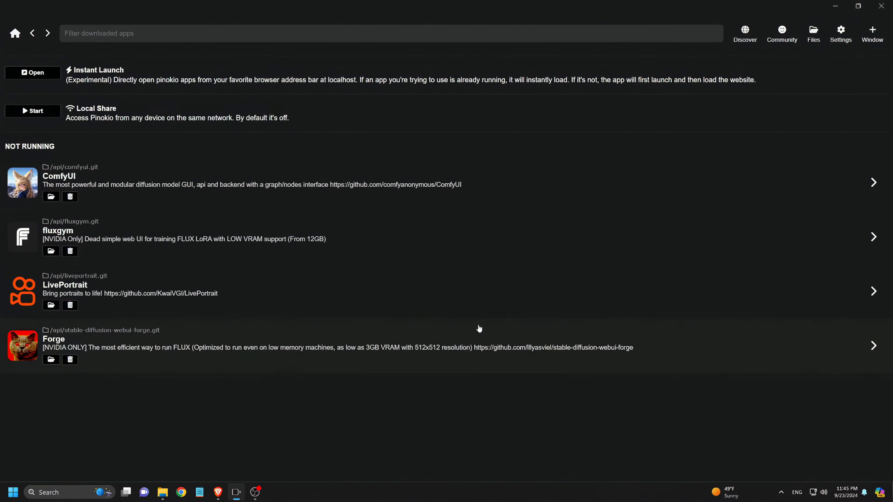
mouse_move(444, 336)
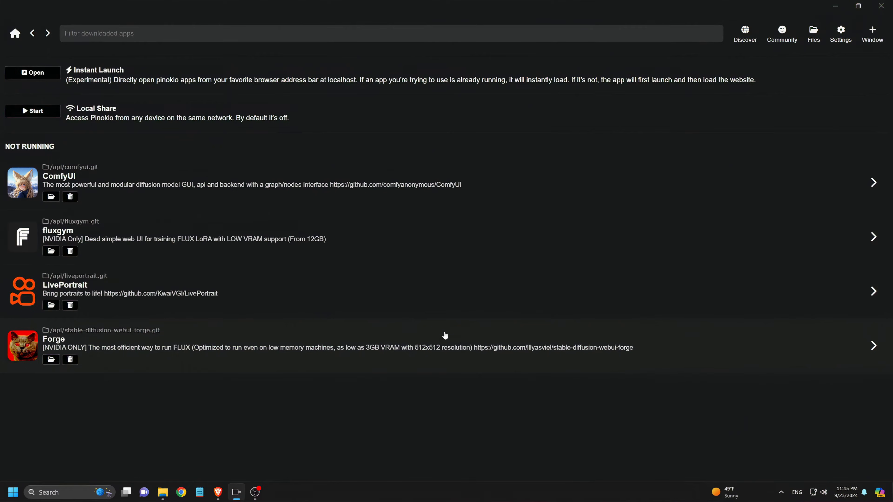
mouse_move(562, 334)
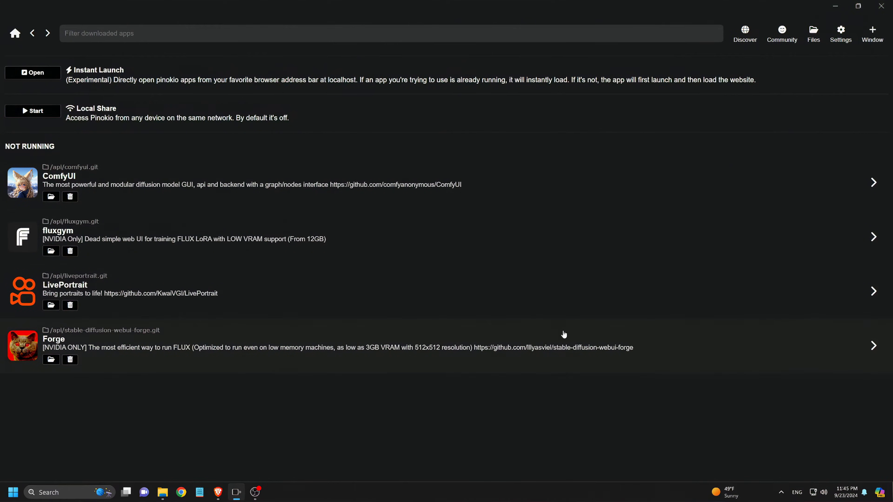
mouse_move(546, 345)
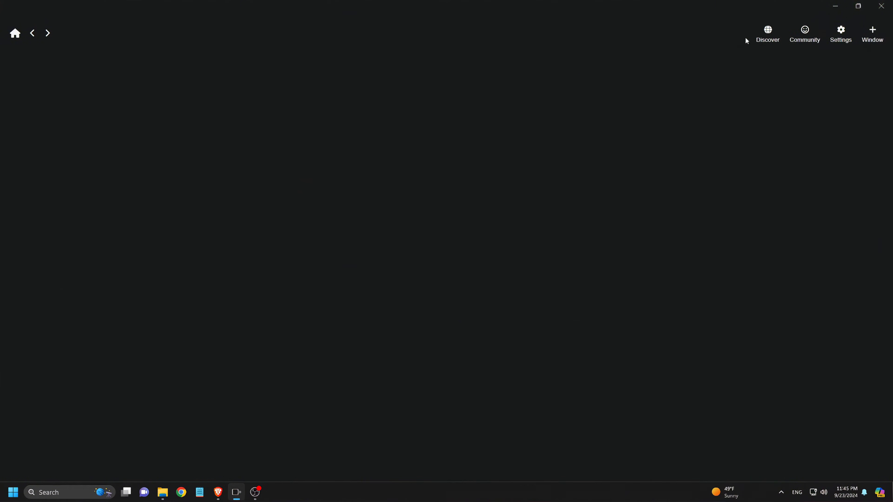
Step: Download the FaceFusion 3.0.0 script from Discover's verified scripts and begin its install
left_click(766, 33)
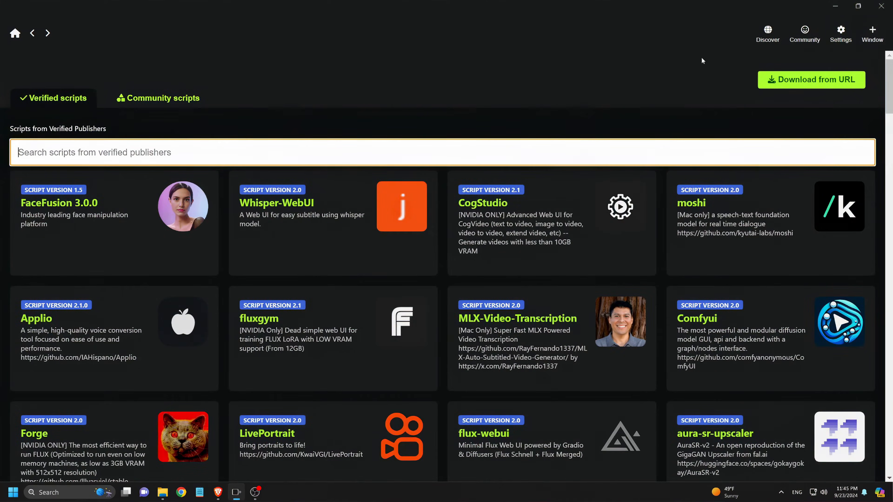
left_click(74, 215)
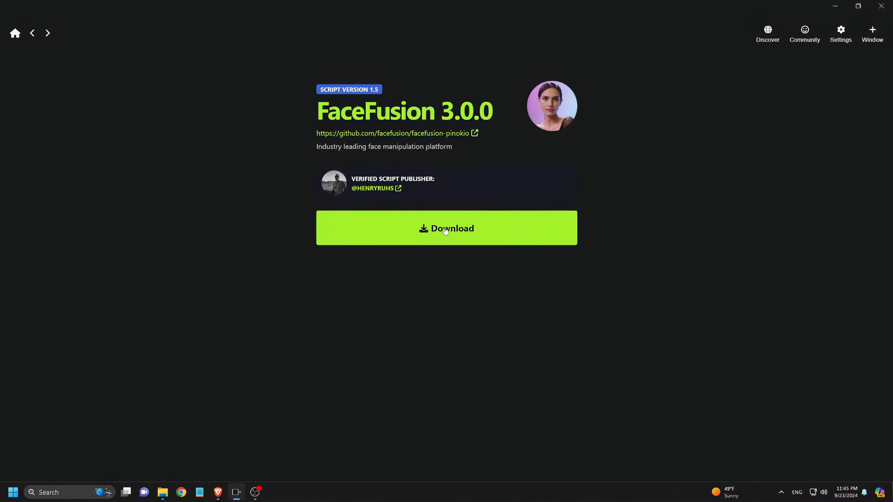
left_click(446, 228)
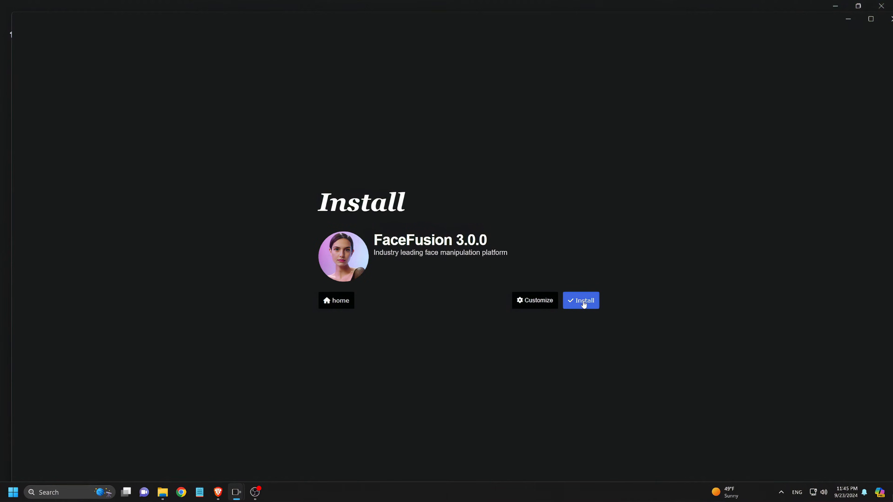
left_click(580, 300)
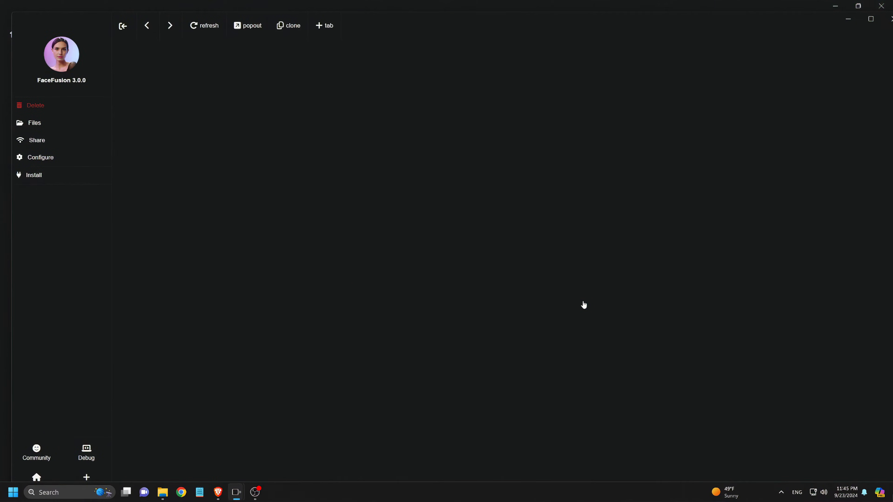
mouse_move(36, 178)
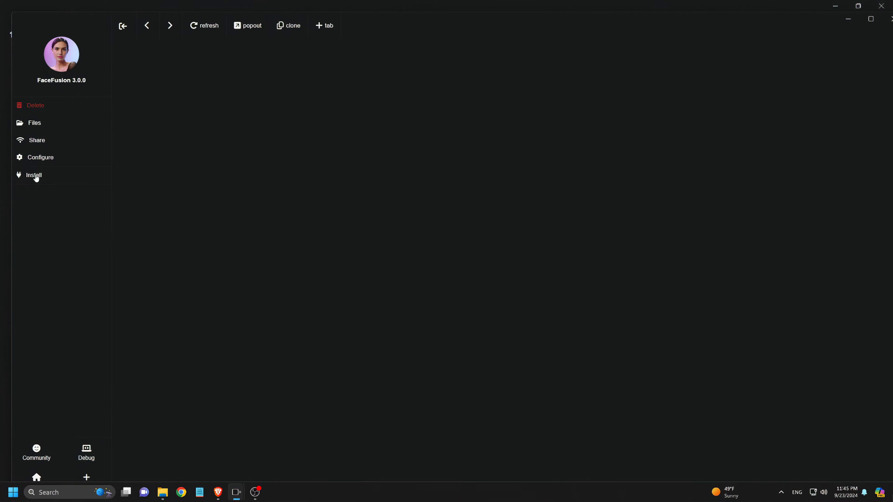
Step: Run the FaceFusion installation to completion and start it on its local URL
left_click(33, 174)
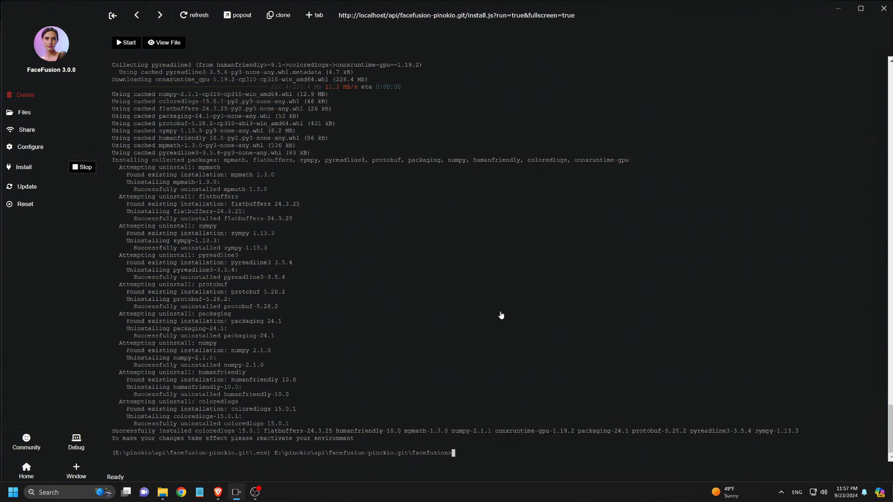
left_click(126, 42)
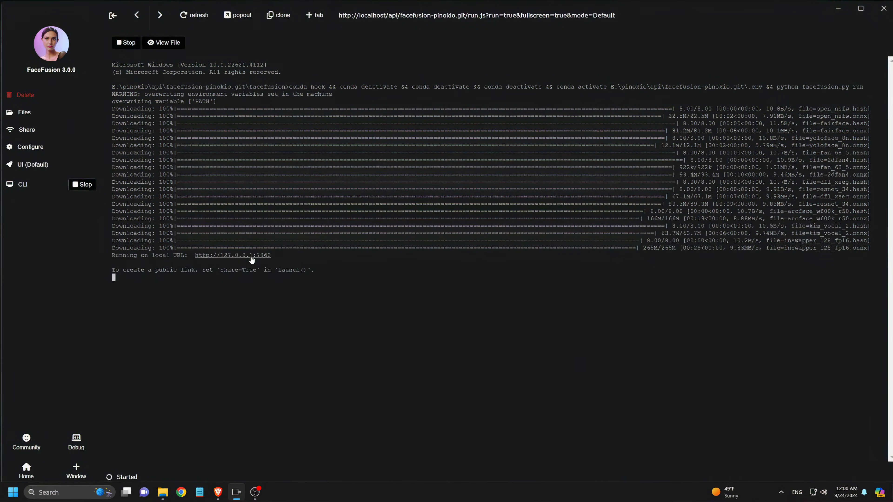
Step: Load the portrait as source face and 215152_small.mp4 as target video in the FaceFusion interface
left_click(232, 255)
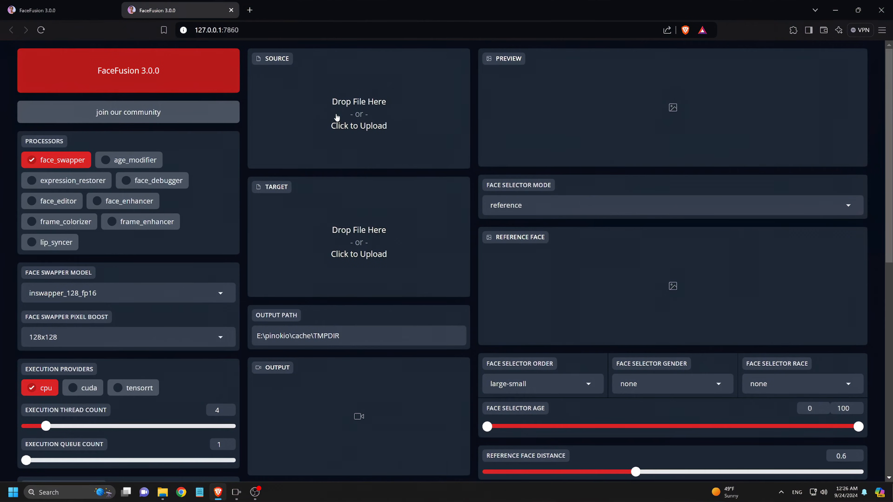
left_click(358, 114)
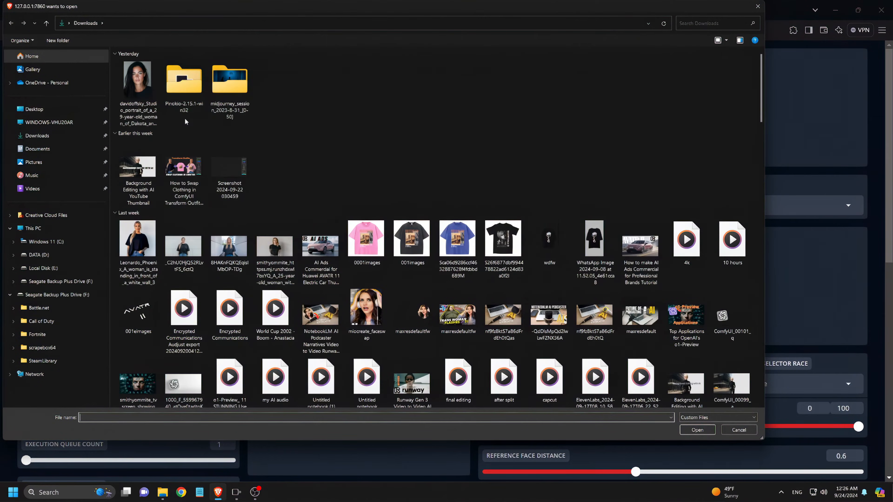
left_click(697, 430)
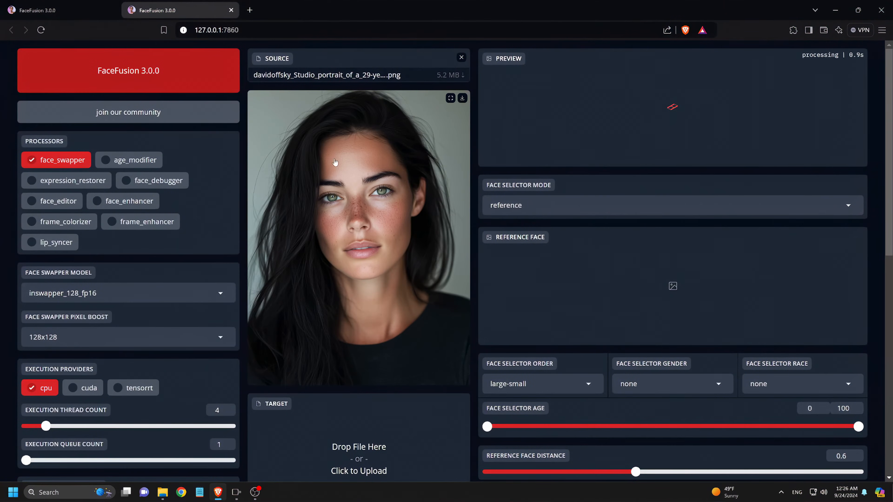
scroll("down", 3)
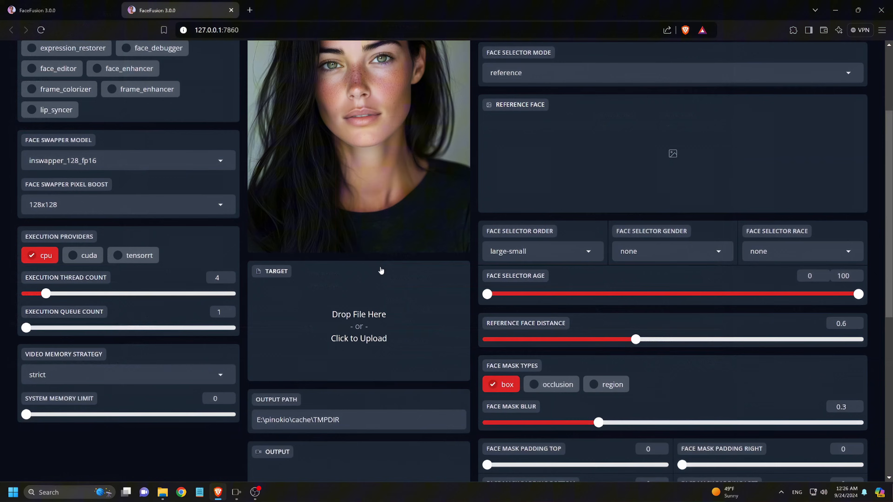
left_click(358, 338)
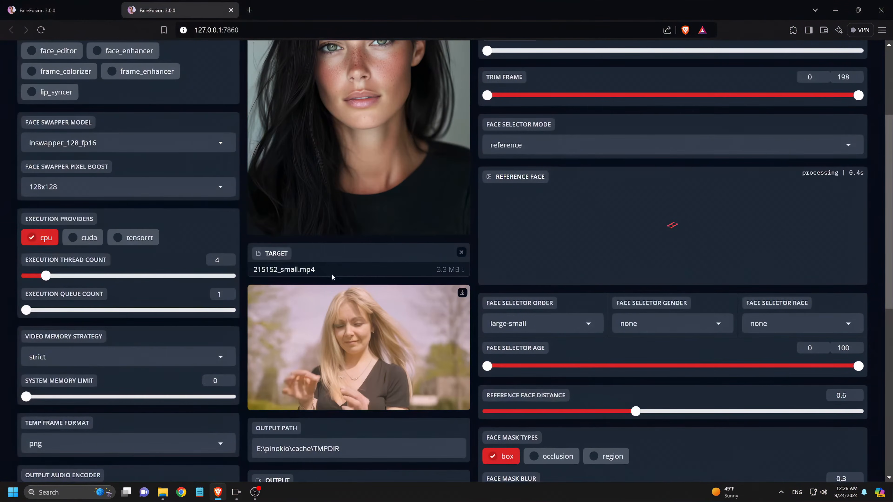
left_click(358, 346)
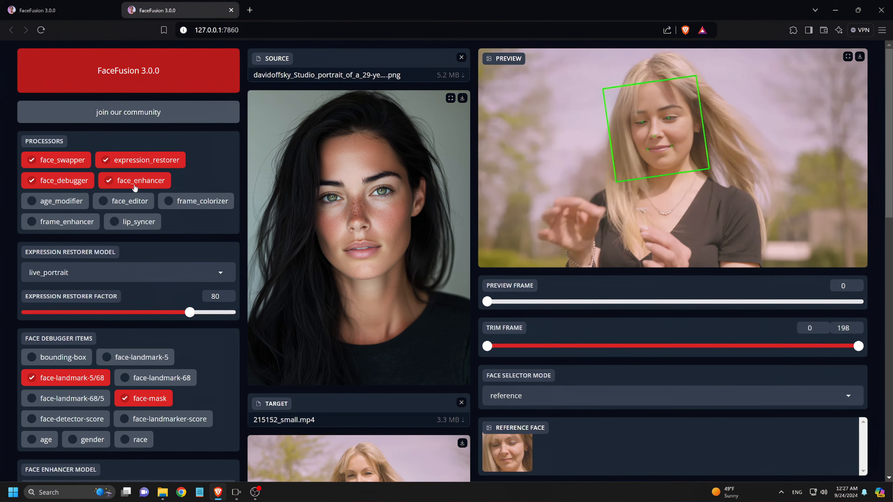
Step: Enable expression_restorer, face_debugger and face_enhancer with cuda execution, reviewing settings down to output encoding
scroll("down", 3)
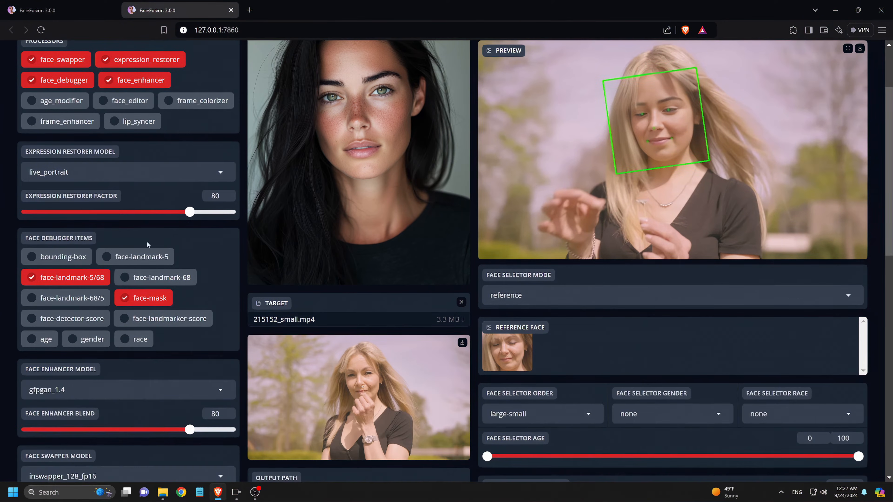
scroll("down", 3)
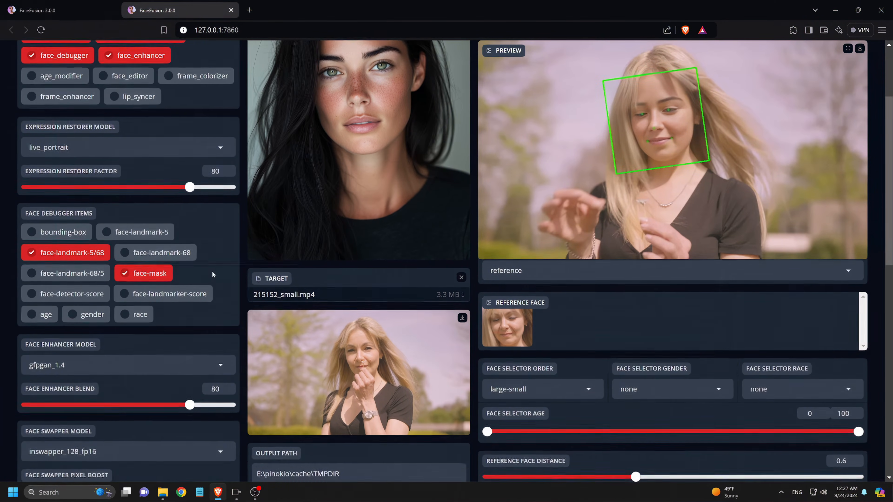
scroll("down", 3)
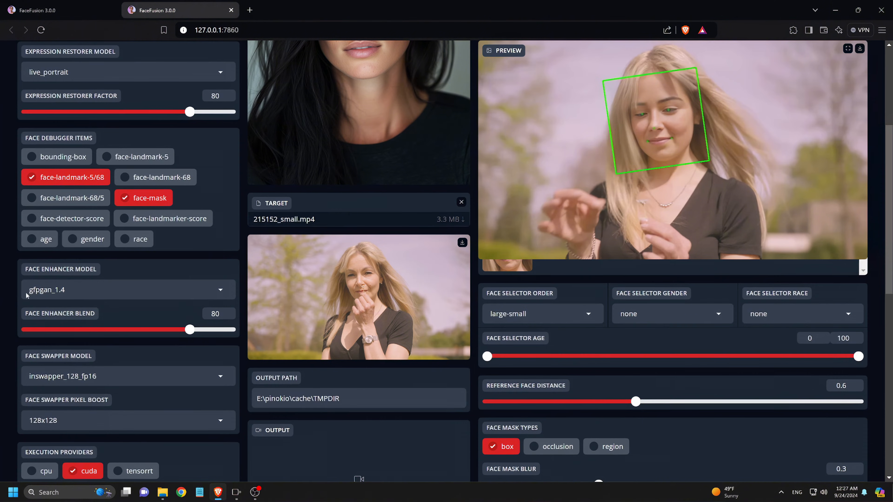
scroll("down", 3)
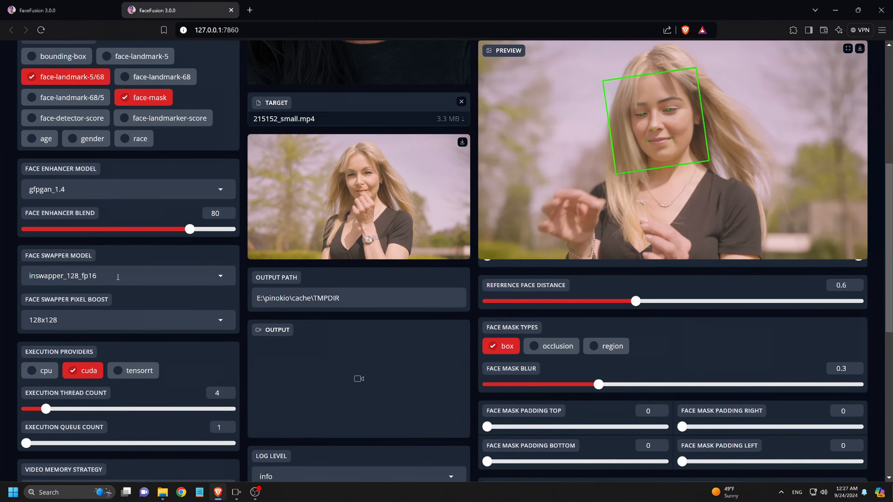
left_click(54, 221)
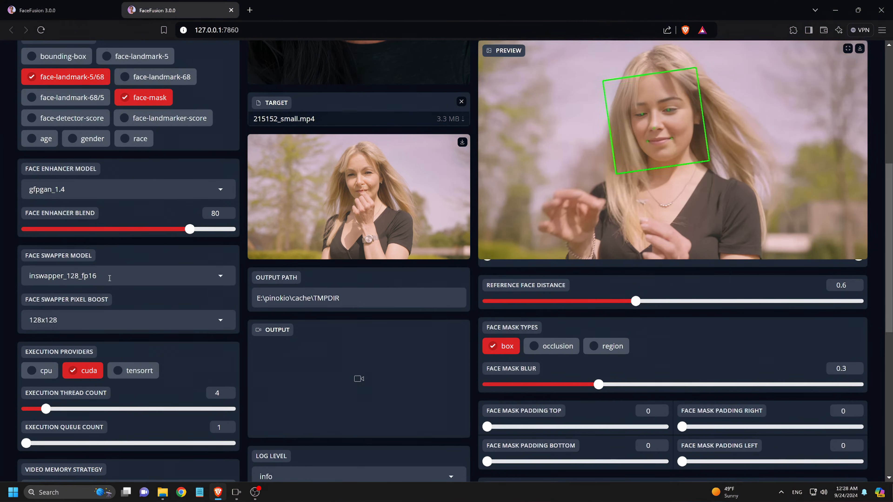
mouse_move(136, 301)
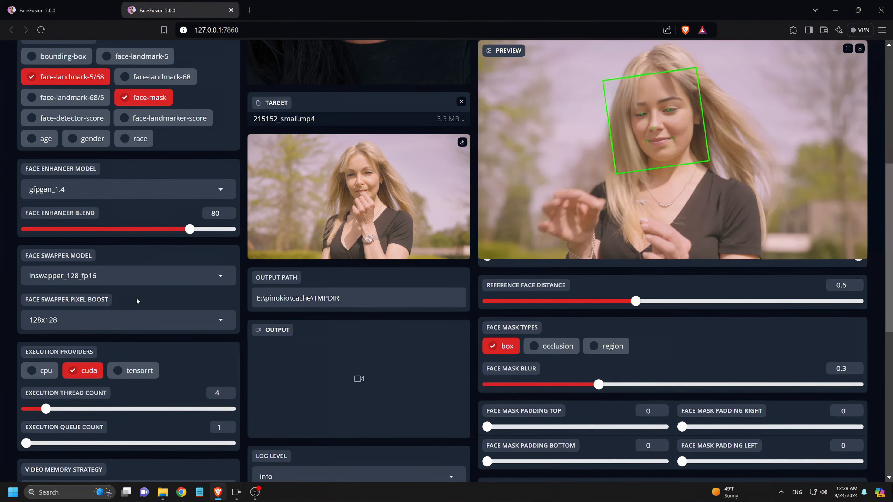
scroll("down", 3)
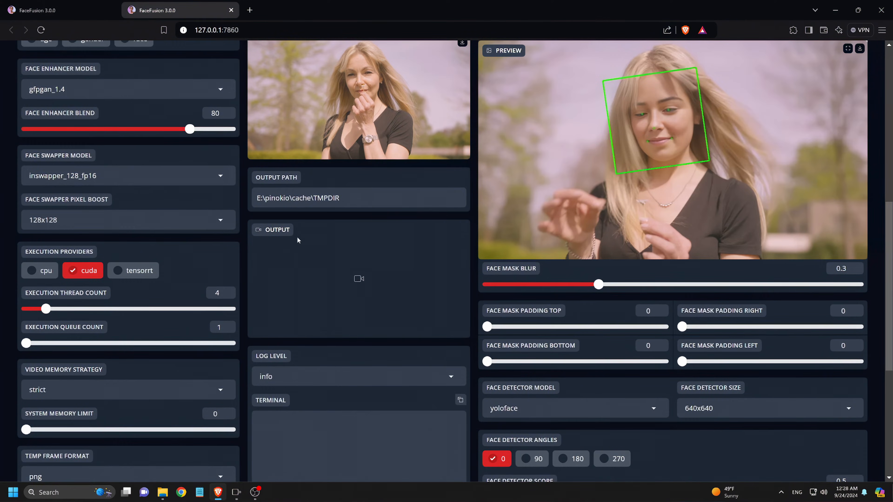
scroll("down", 3)
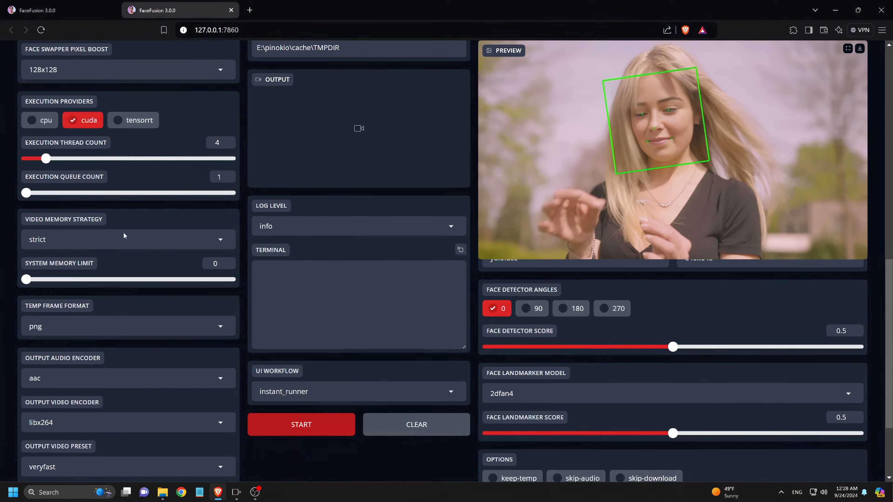
scroll("down", 3)
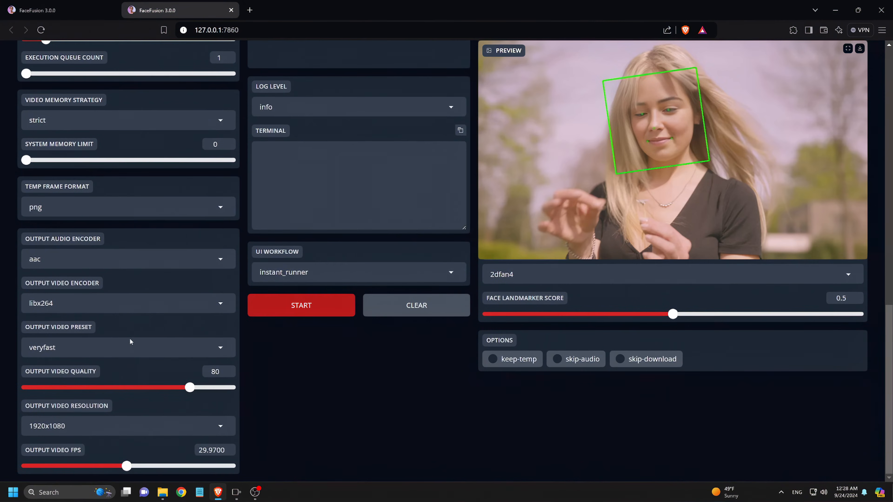
mouse_move(353, 352)
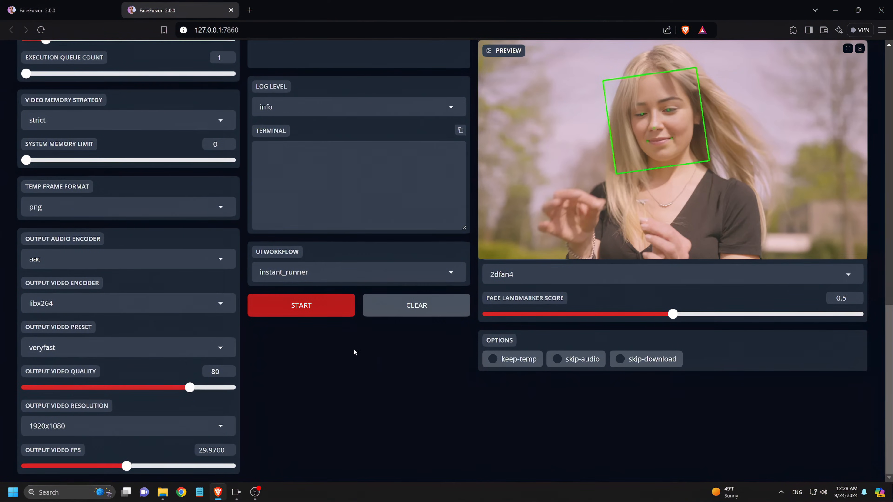
Step: Start processing and play the finished face-swapped video full screen
left_click(301, 305)
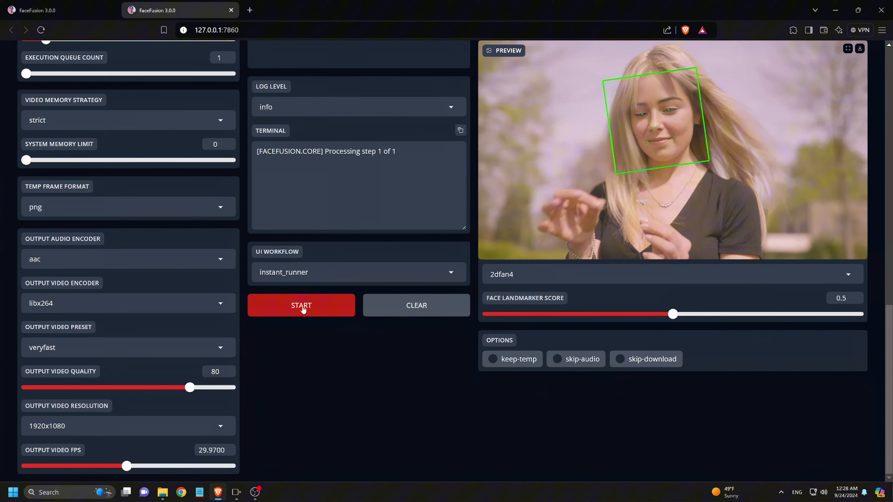
mouse_move(413, 358)
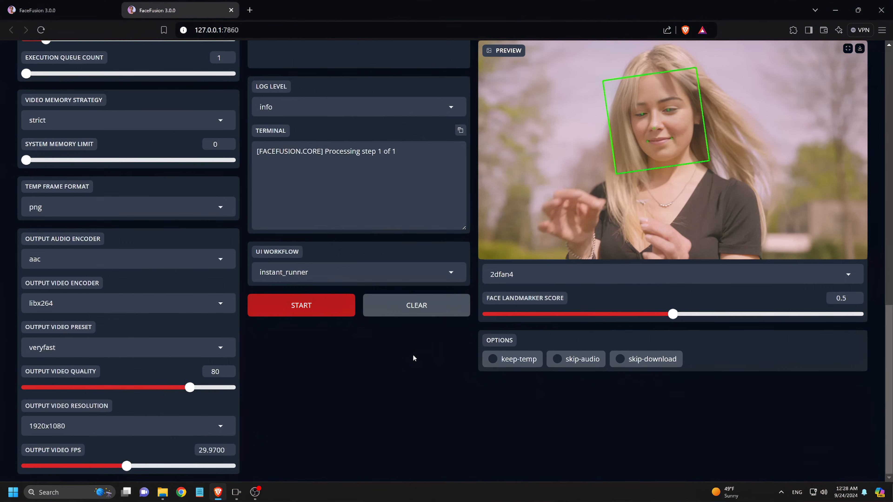
left_click(301, 305)
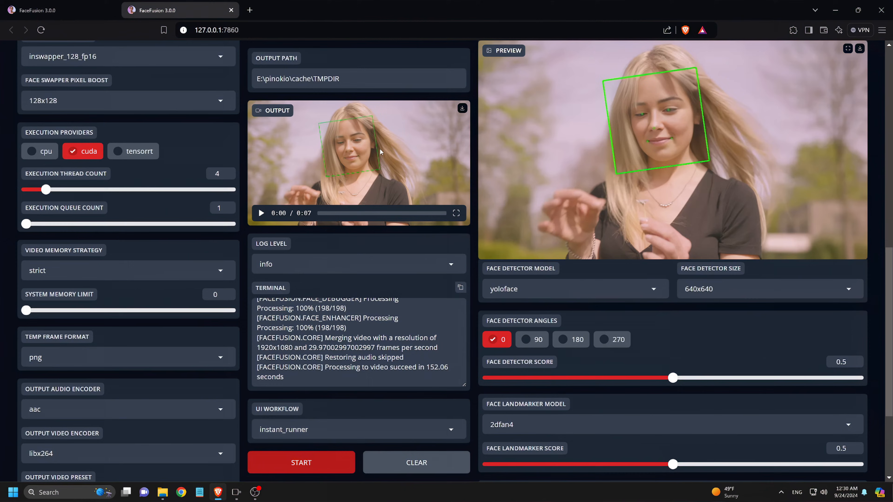
mouse_move(357, 148)
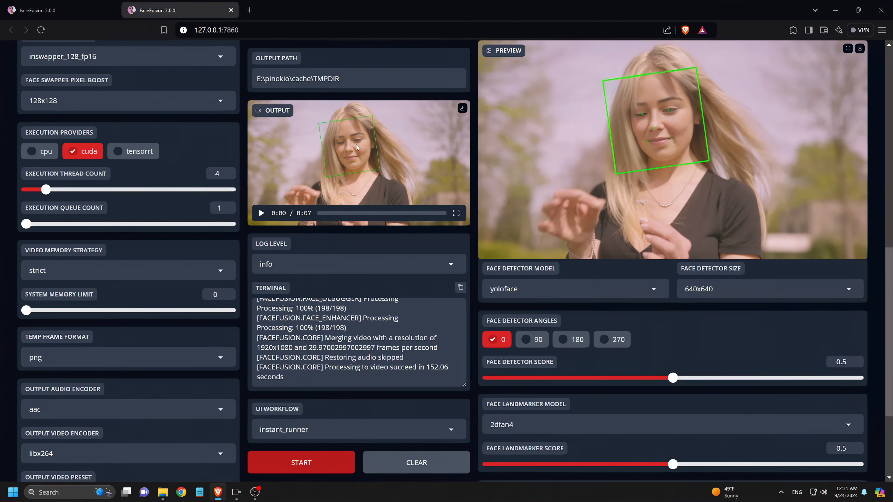
left_click(456, 213)
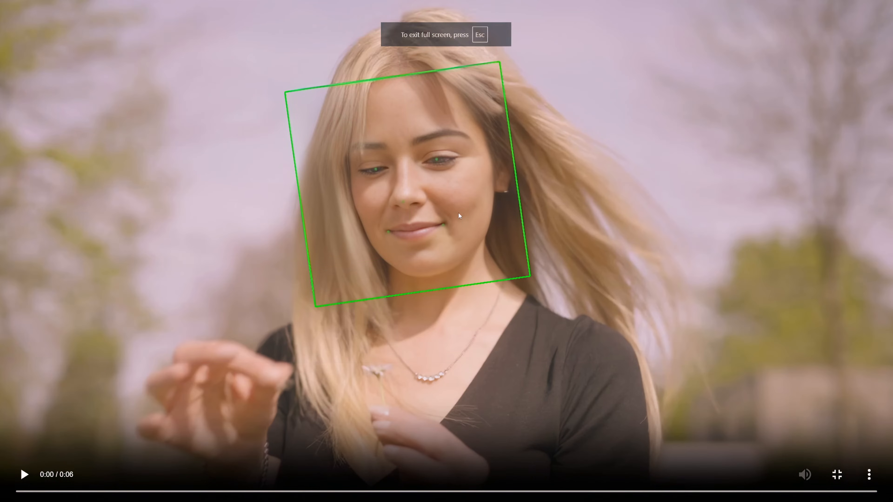
left_click(24, 475)
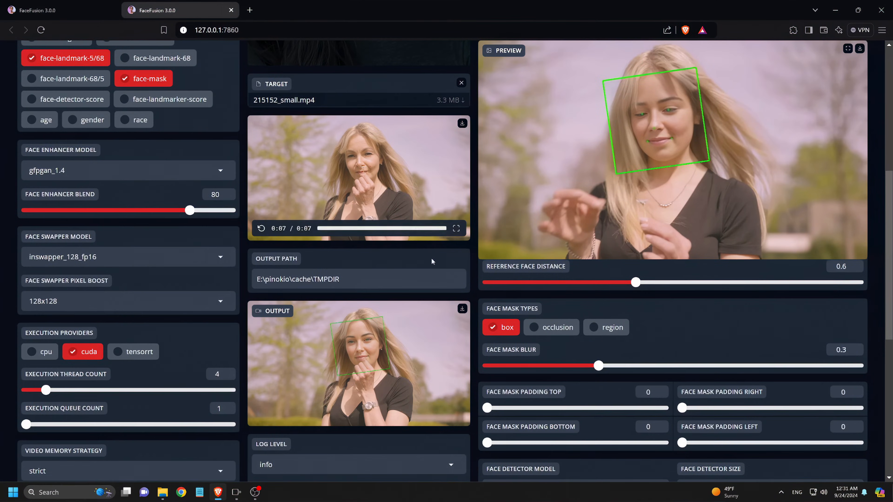
scroll("up", 3)
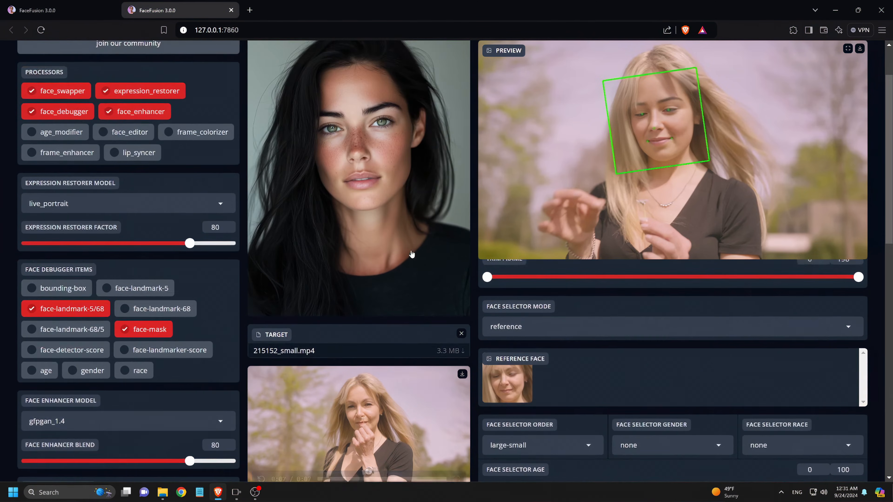
scroll("up", 3)
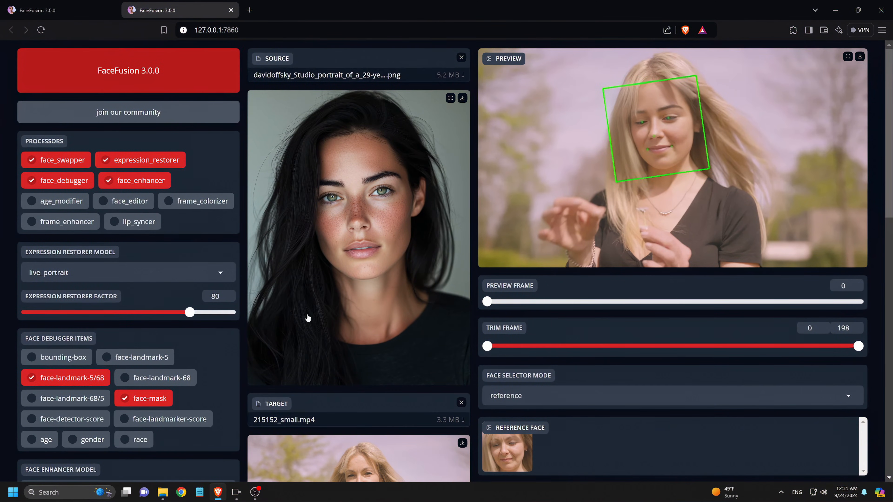
scroll("down", 3)
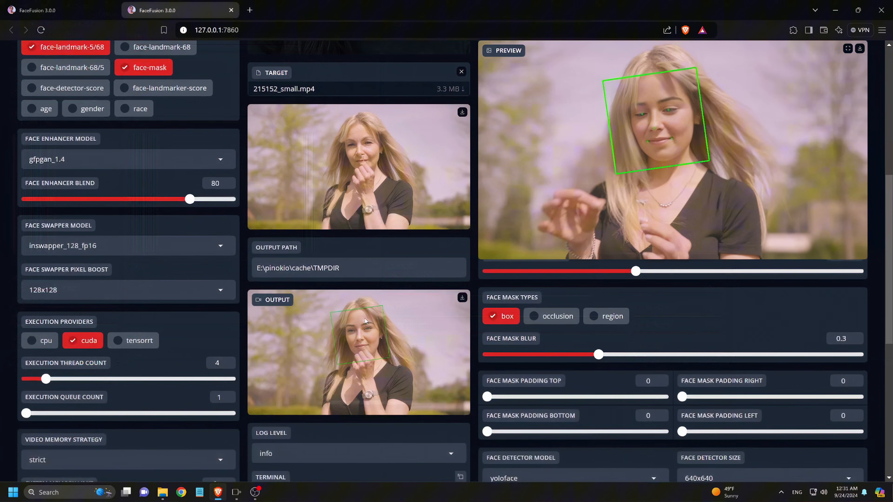